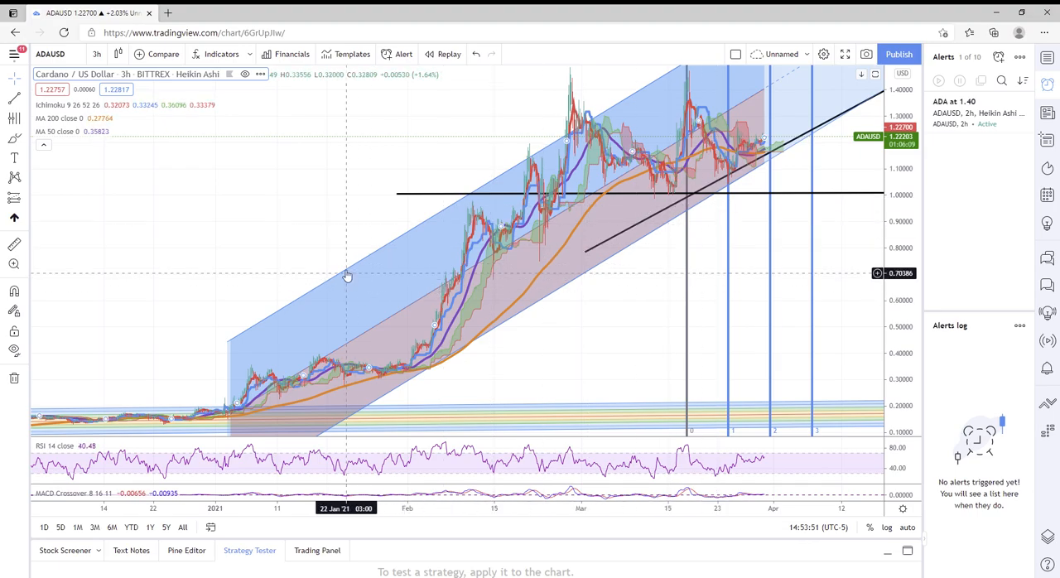
mouse_move(302, 288)
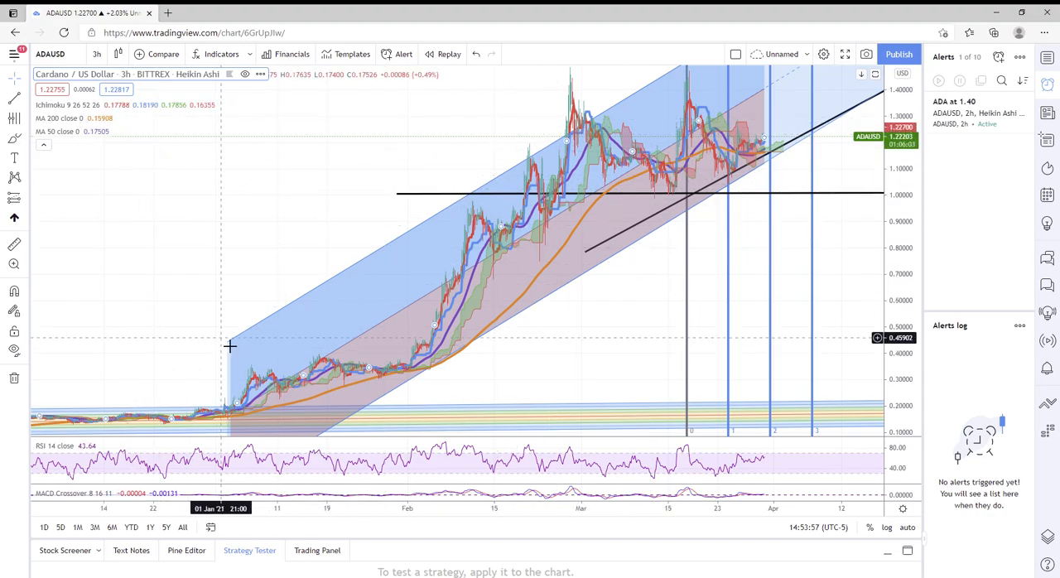
mouse_move(437, 316)
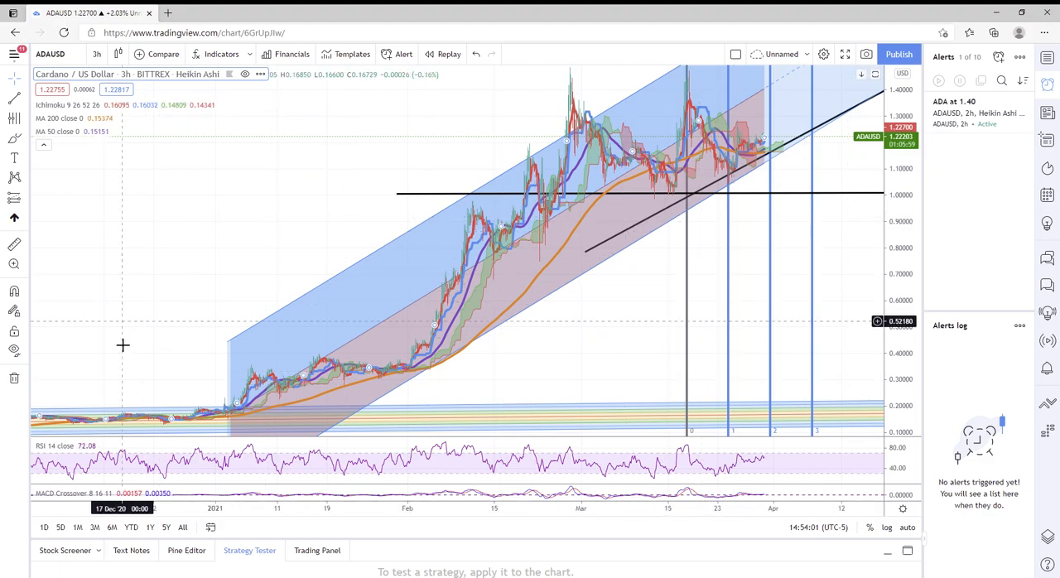
mouse_move(344, 341)
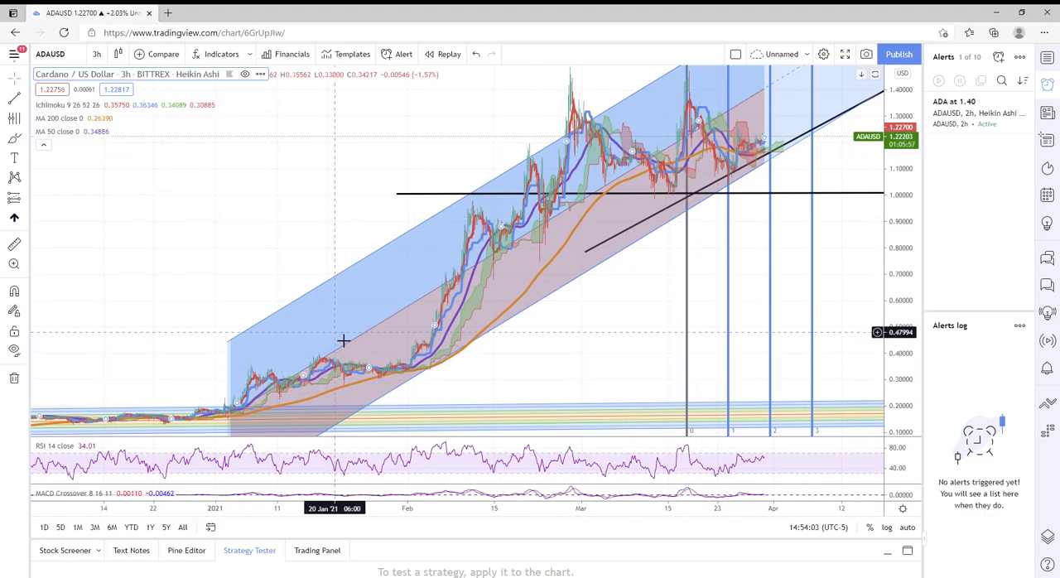
mouse_move(338, 317)
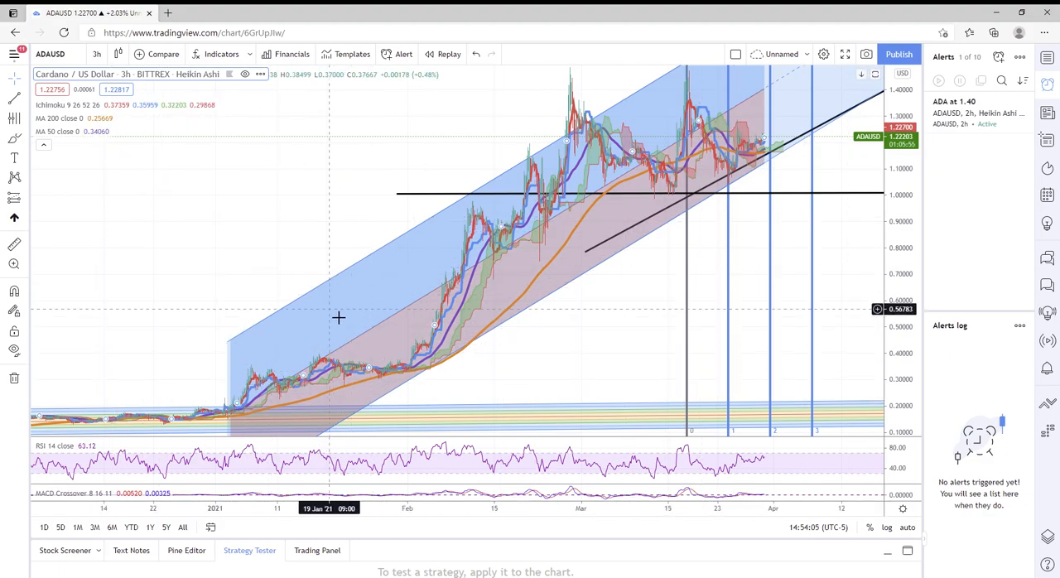
mouse_move(394, 422)
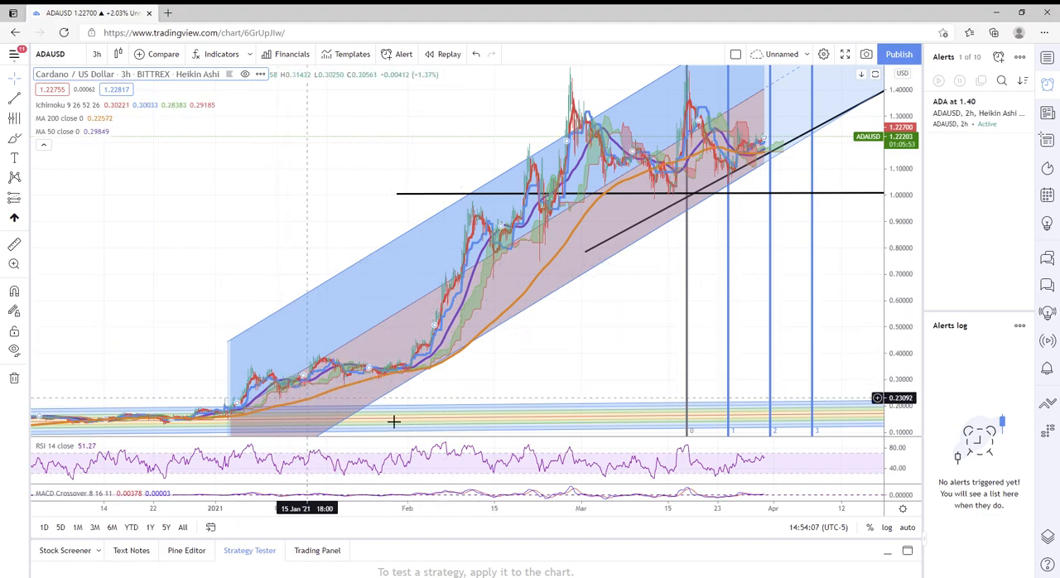
mouse_move(777, 265)
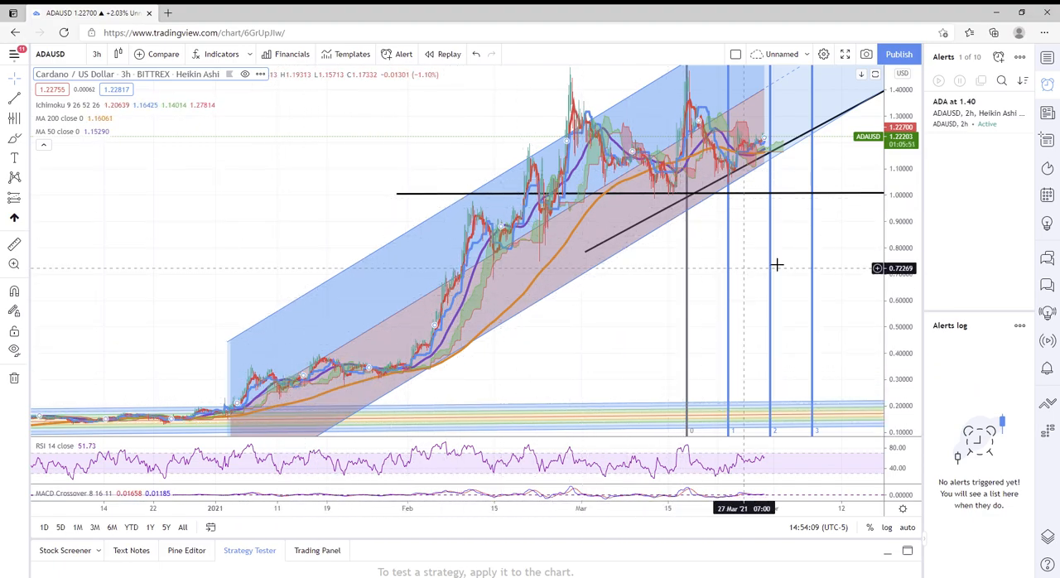
mouse_move(793, 135)
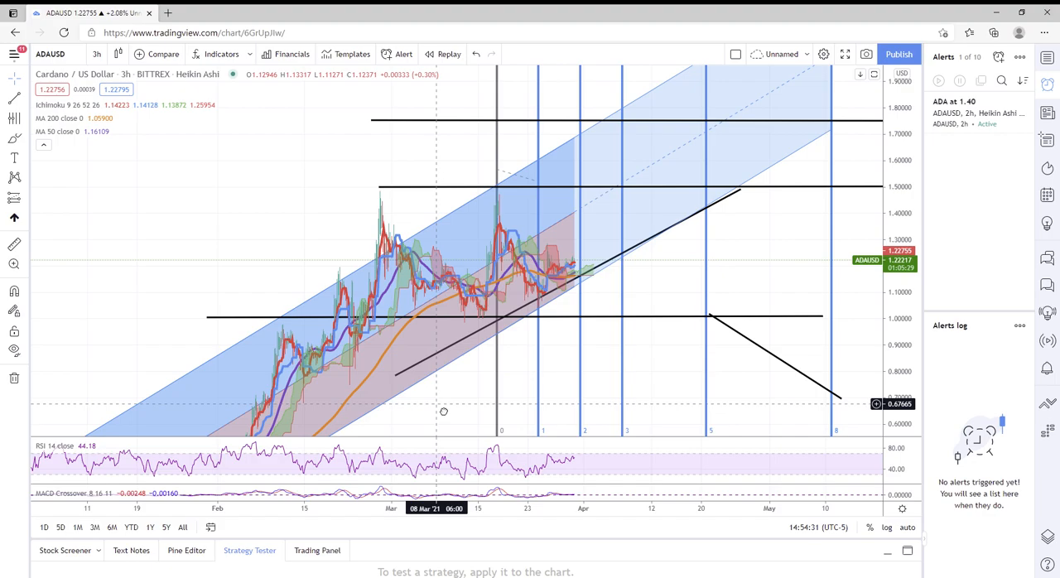
mouse_move(356, 232)
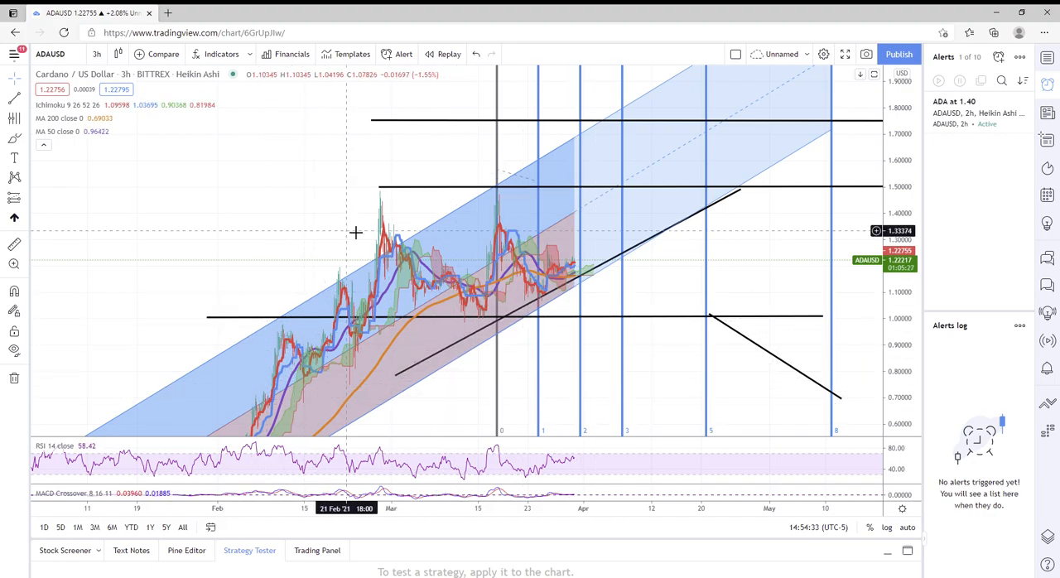
mouse_move(506, 171)
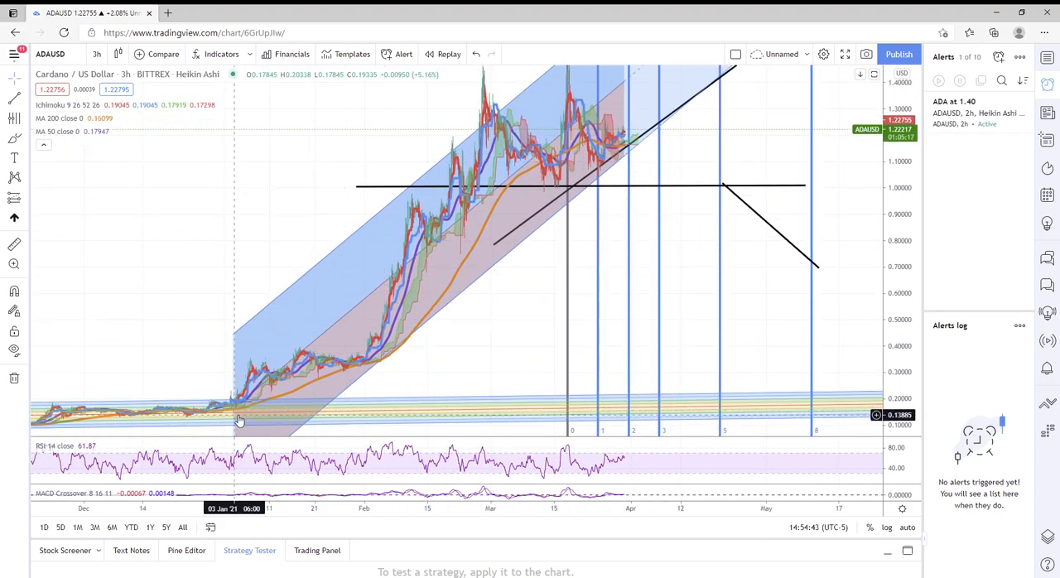
mouse_move(379, 256)
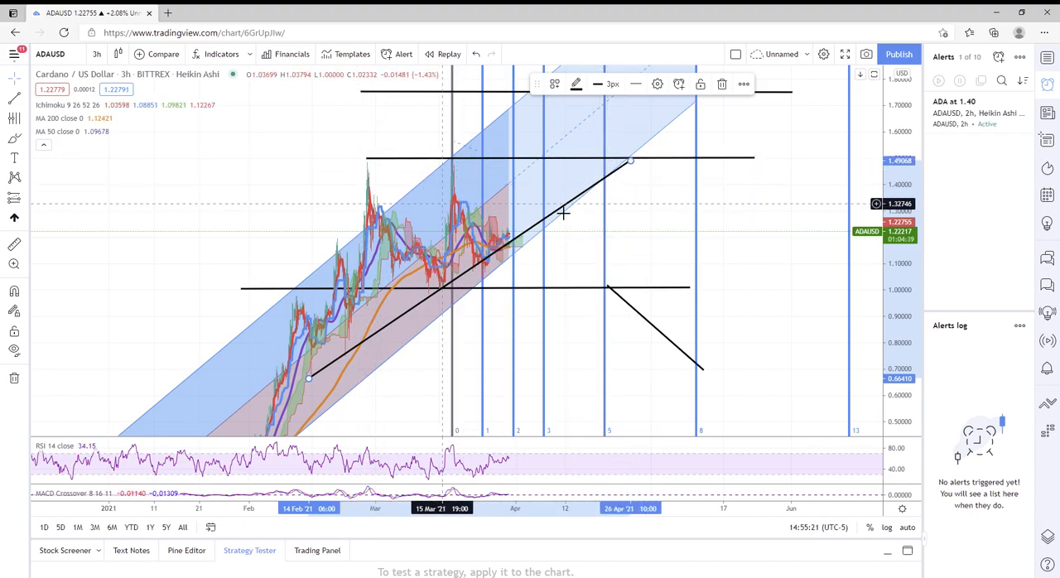
mouse_move(623, 145)
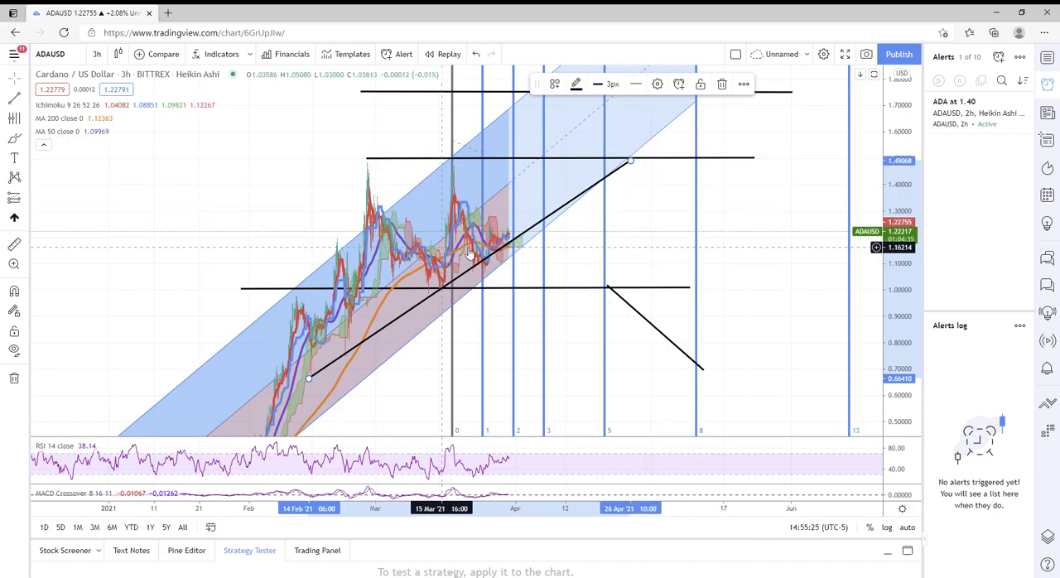
mouse_move(589, 209)
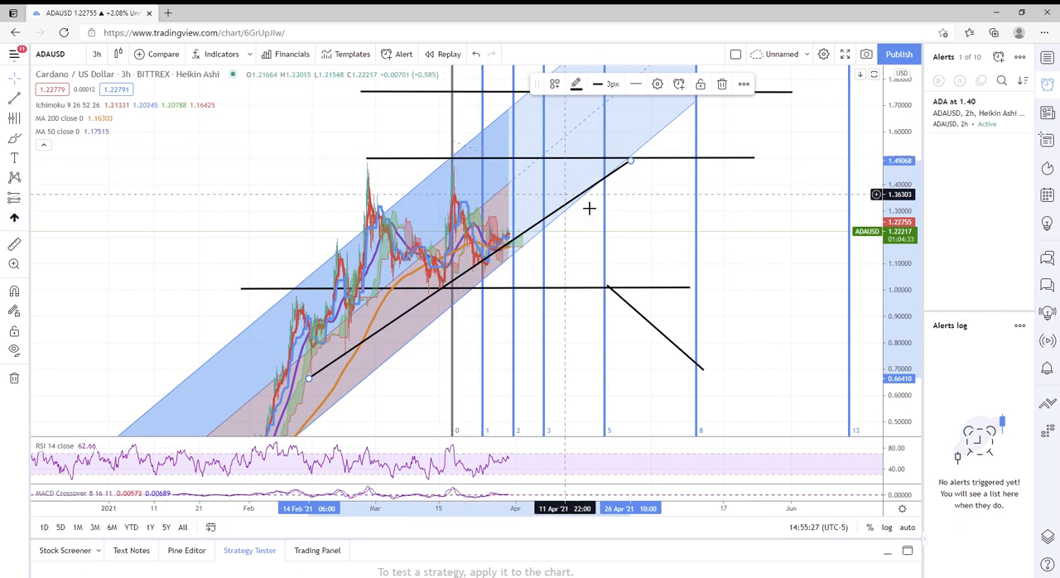
- Deselect the rising support trendline so the chart can be repositioned beside the 1.00–1.75 projections
left_click(13, 78)
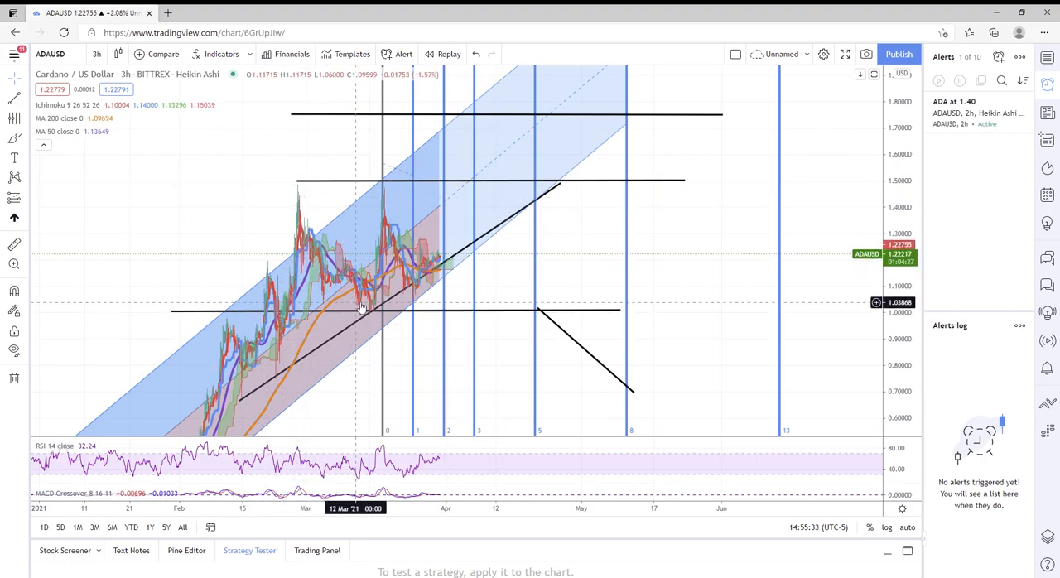
mouse_move(472, 206)
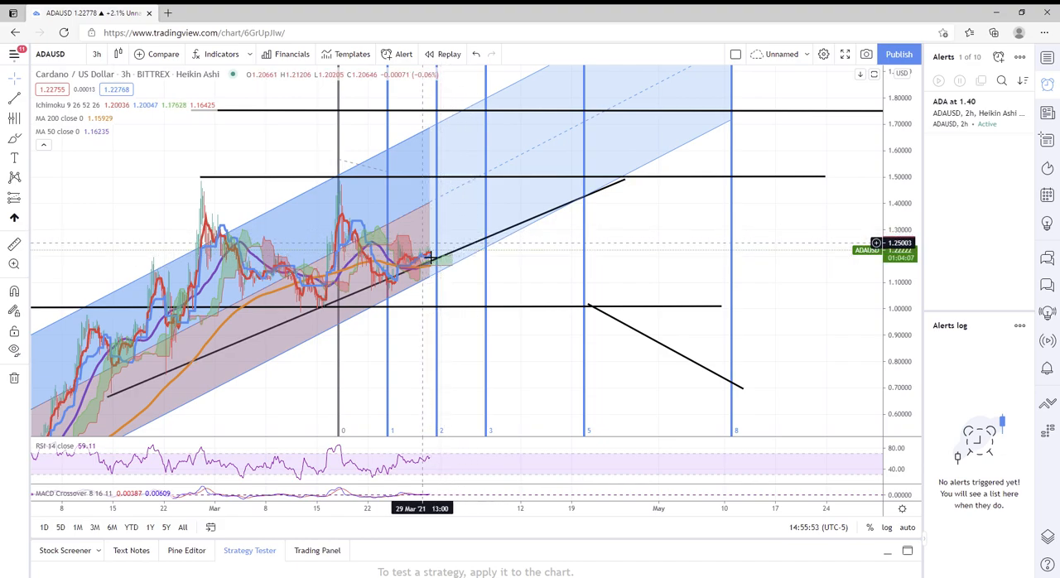
mouse_move(461, 268)
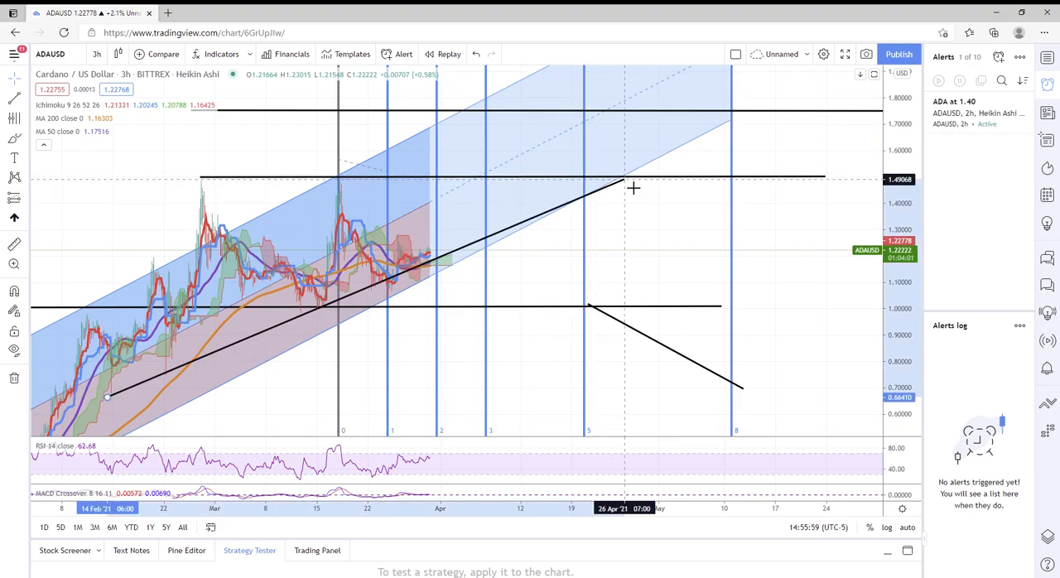
left_click(622, 181)
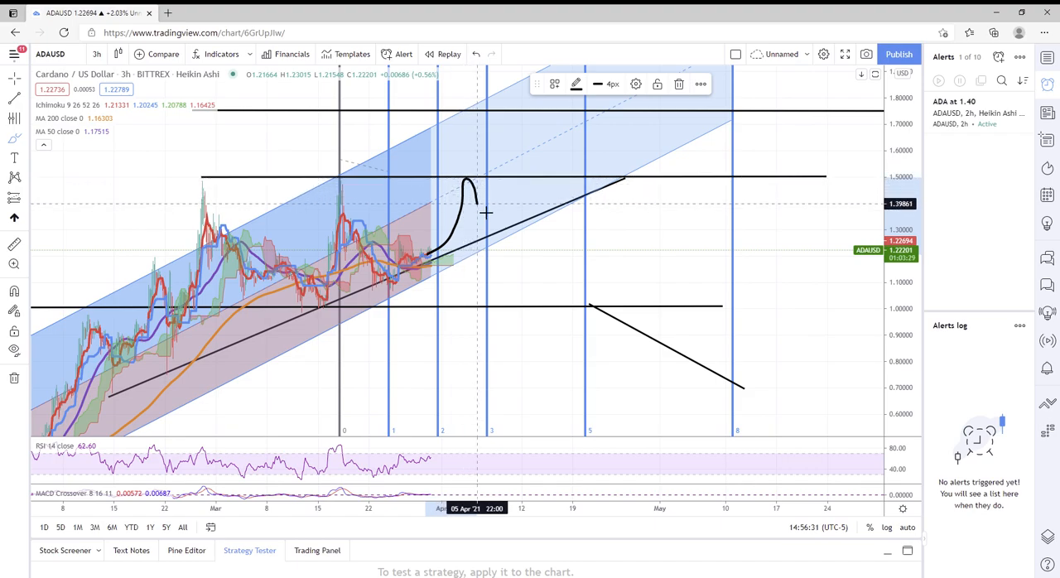
mouse_move(500, 222)
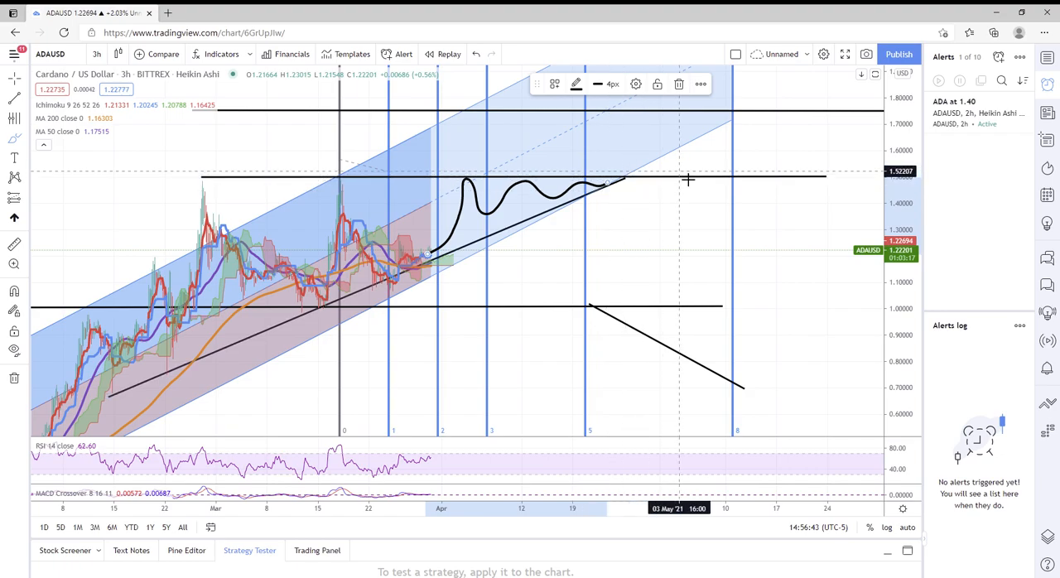
mouse_move(425, 268)
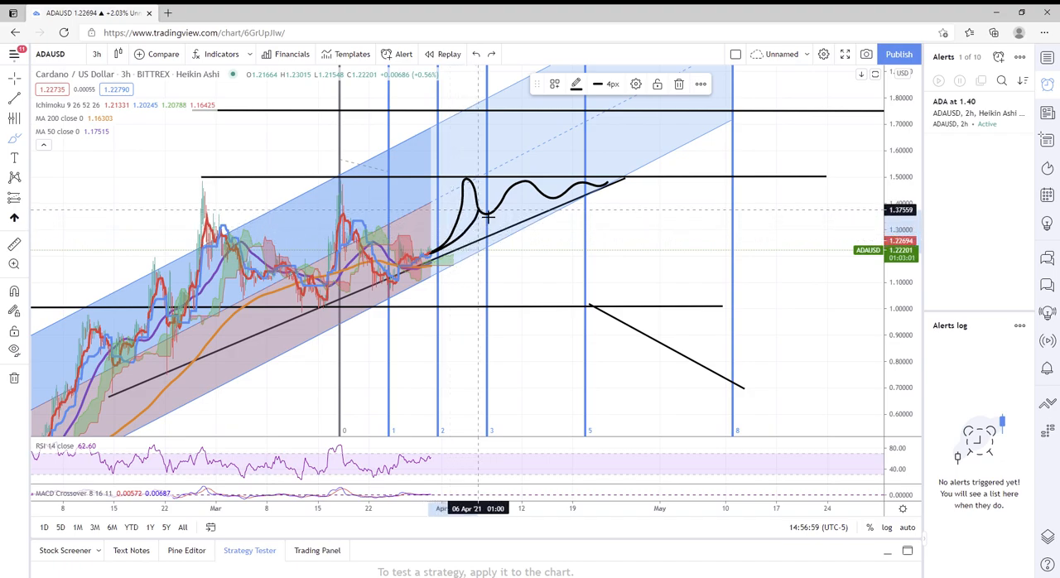
mouse_move(496, 185)
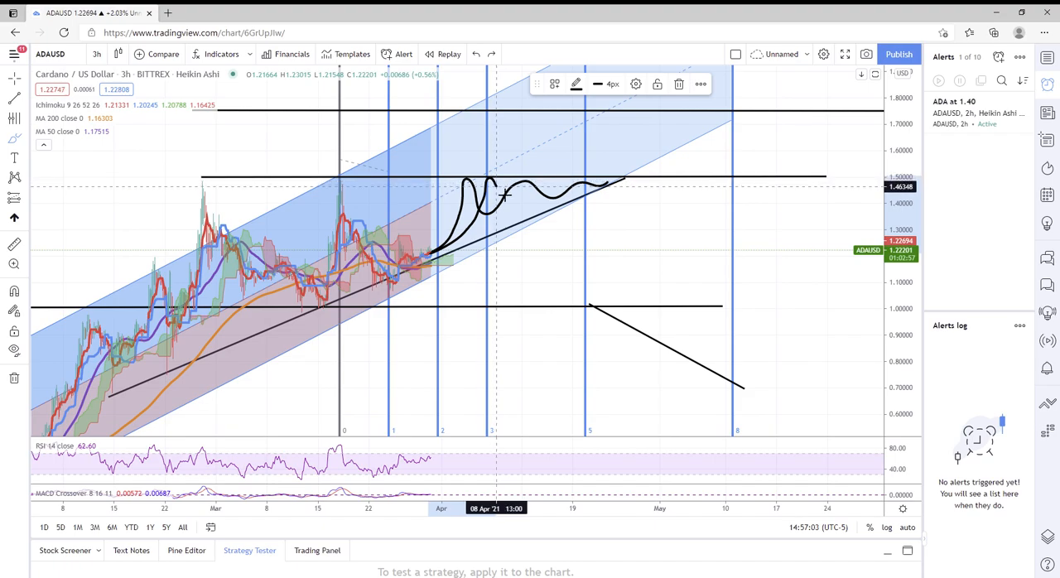
mouse_move(530, 203)
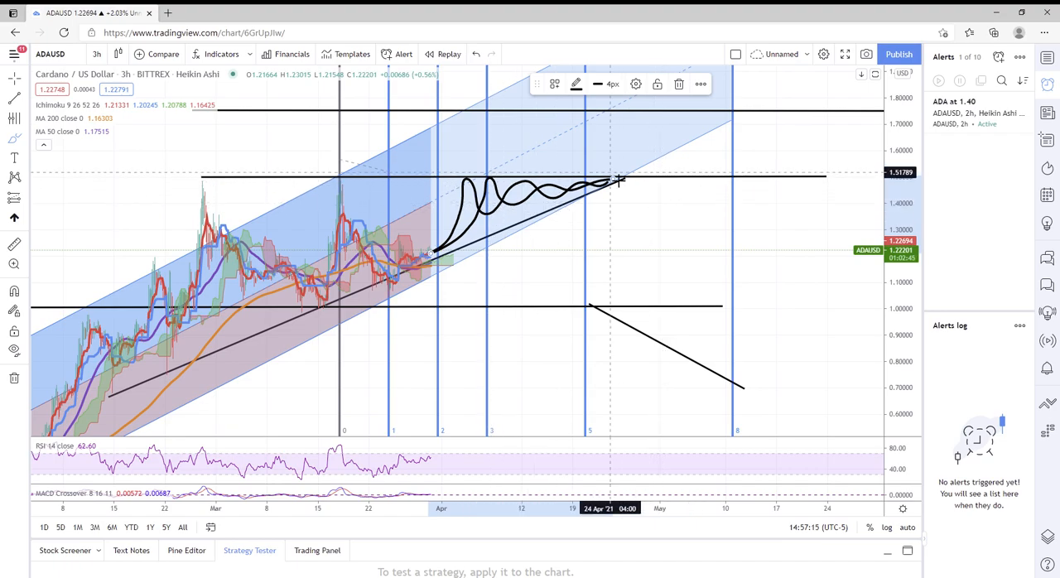
mouse_move(145, 158)
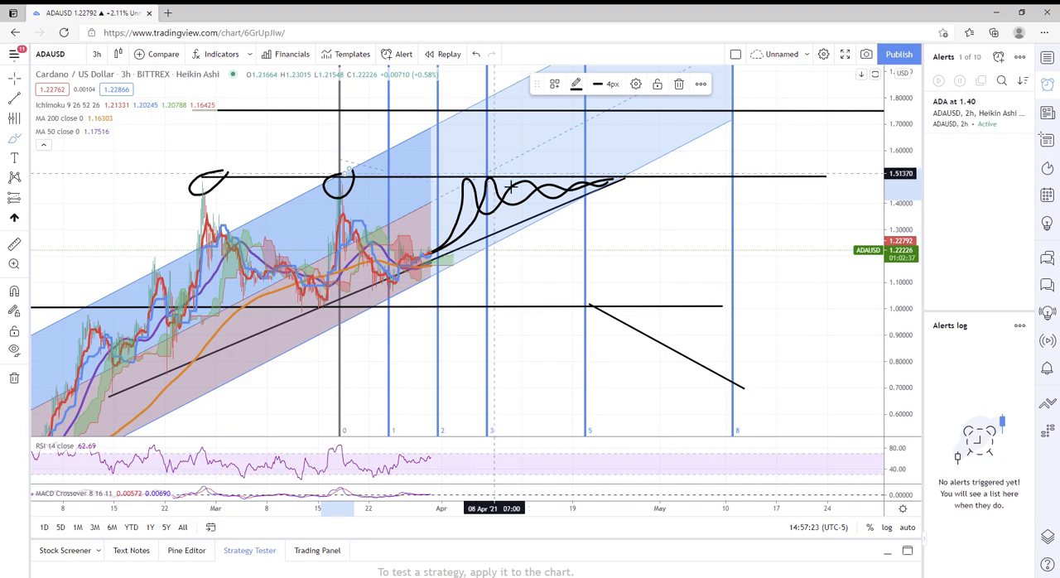
mouse_move(602, 167)
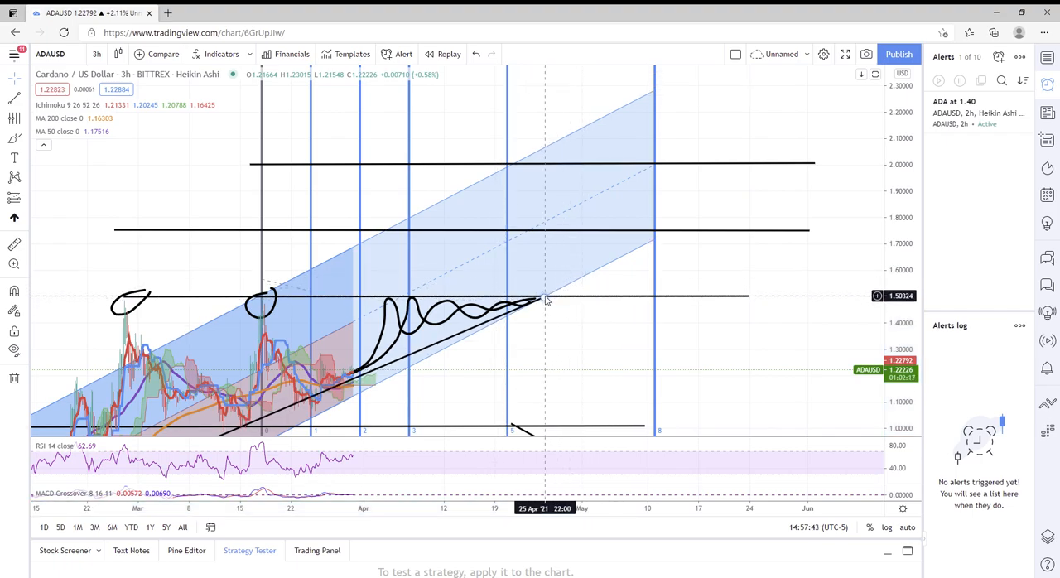
mouse_move(348, 323)
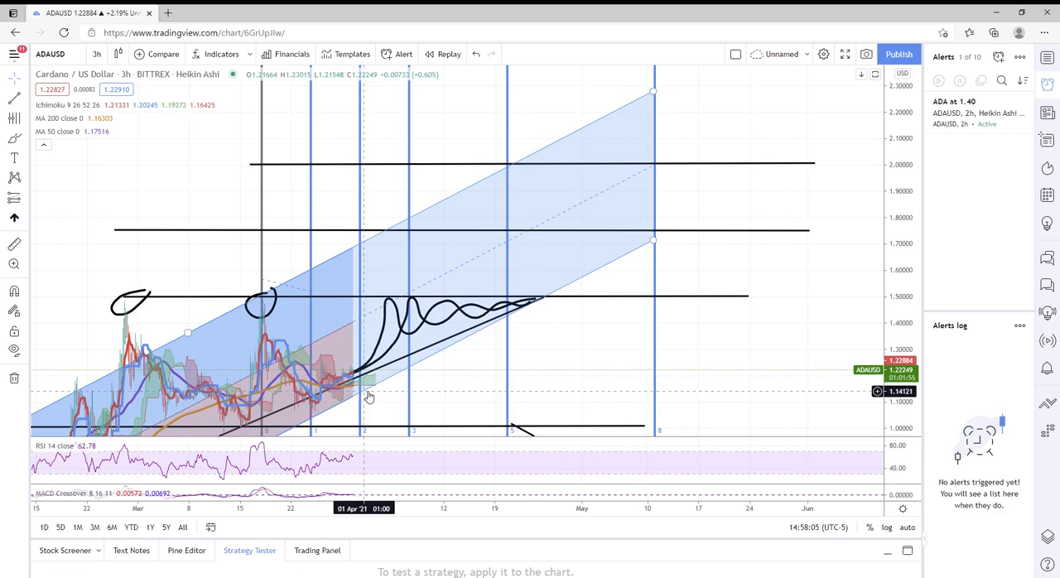
mouse_move(369, 396)
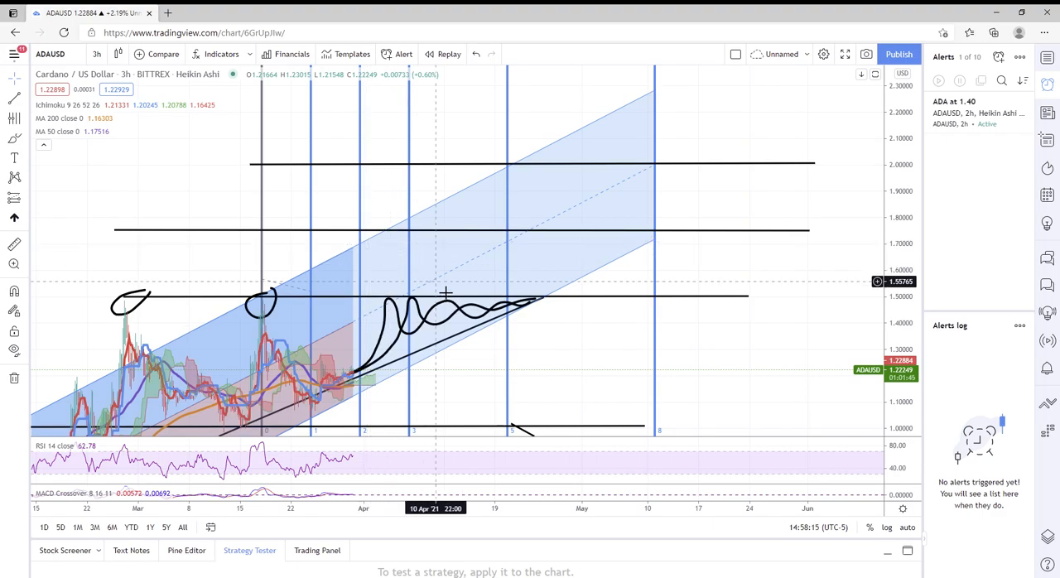
mouse_move(483, 331)
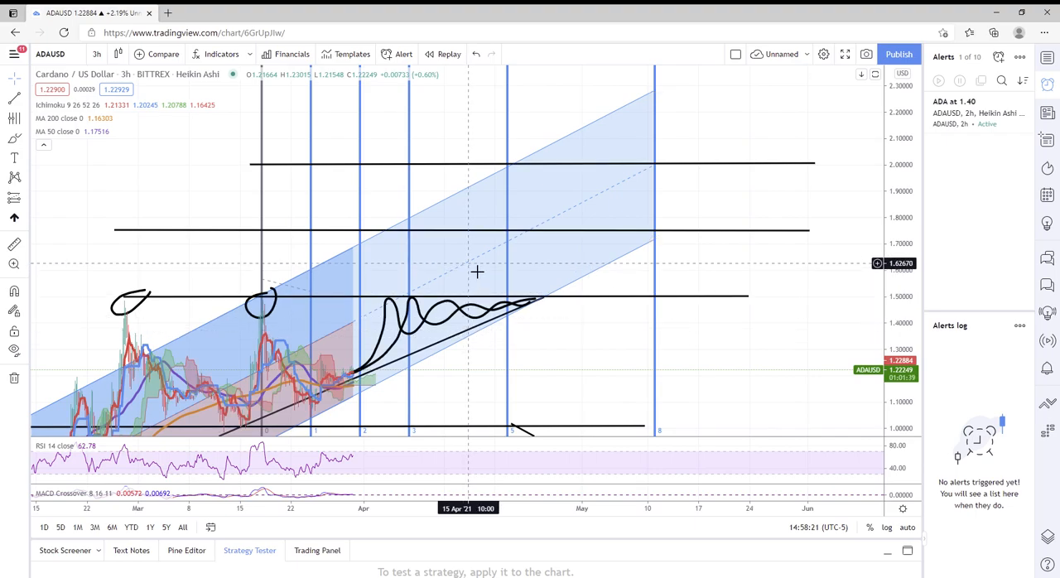
mouse_move(476, 227)
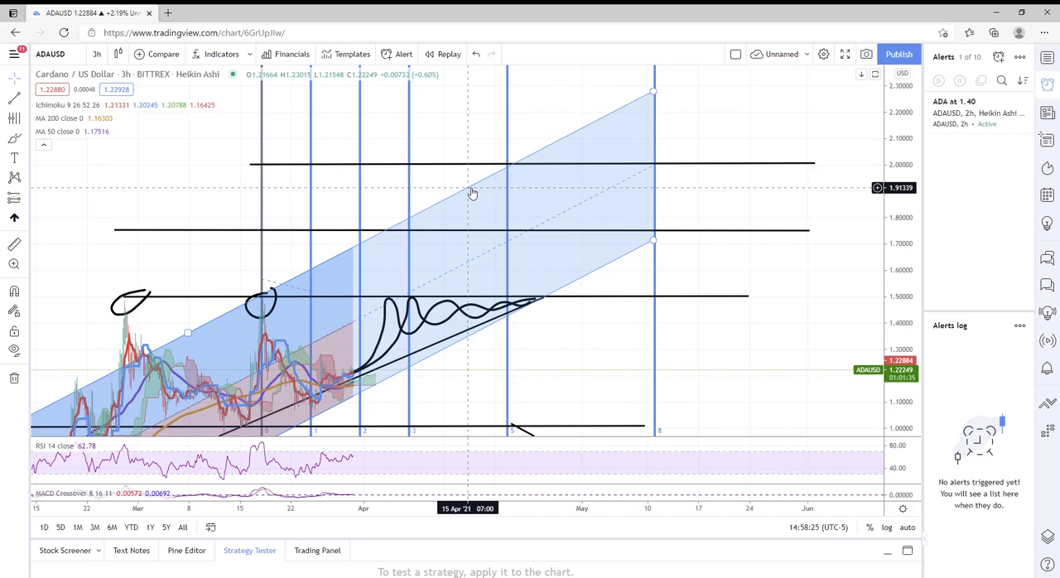
mouse_move(563, 145)
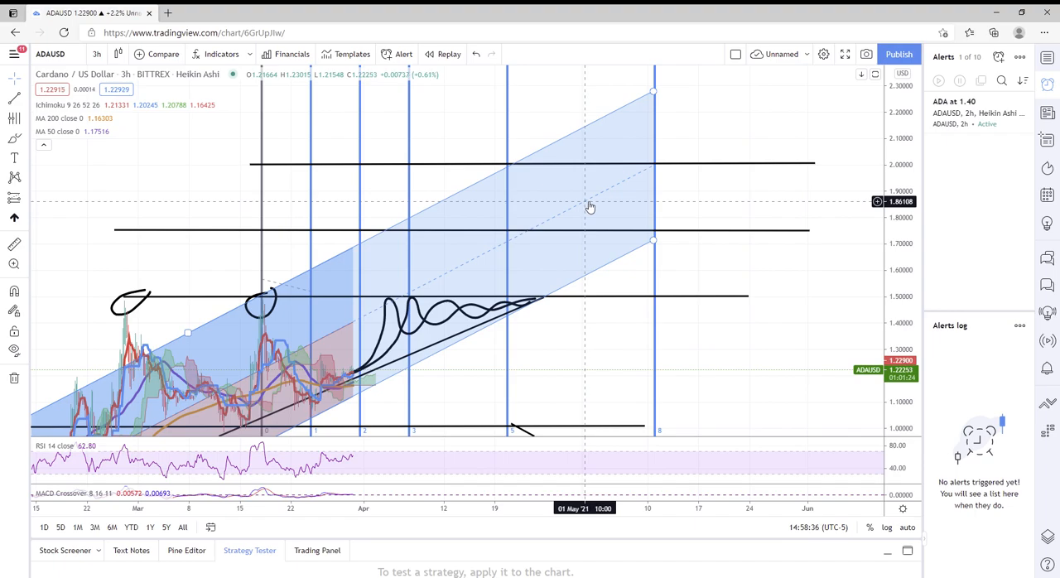
mouse_move(594, 279)
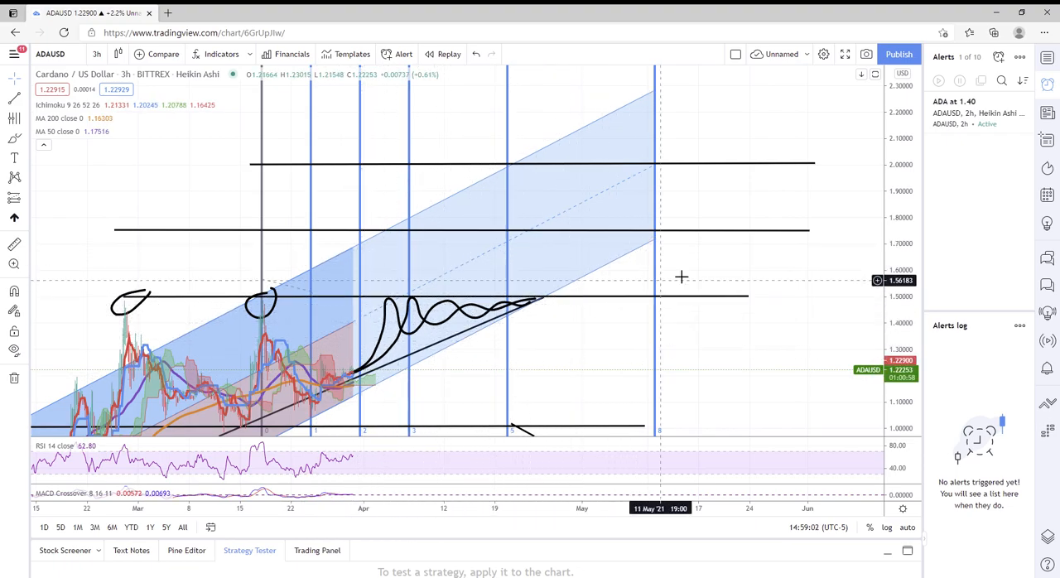
mouse_move(547, 339)
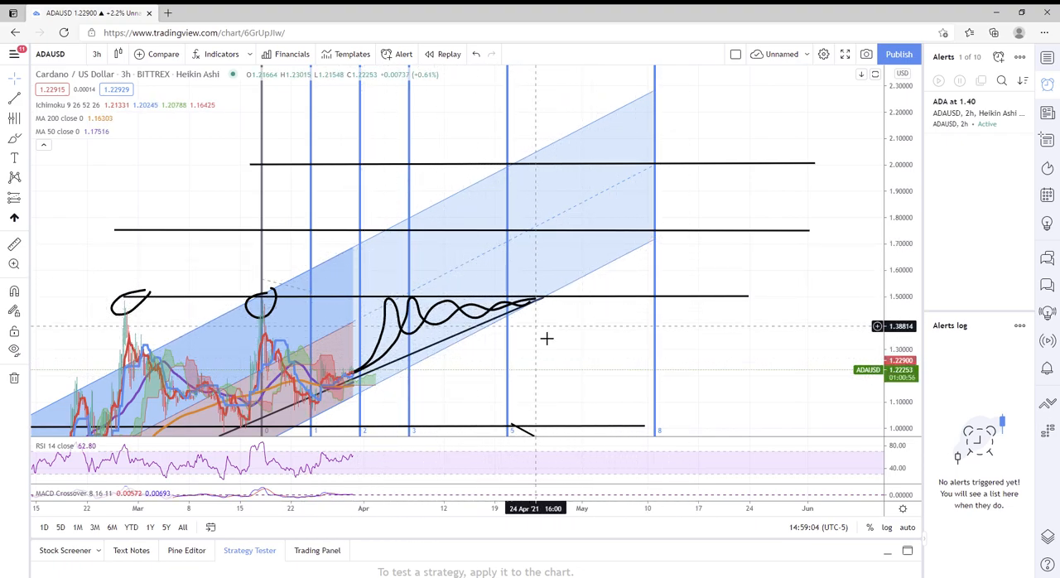
mouse_move(744, 110)
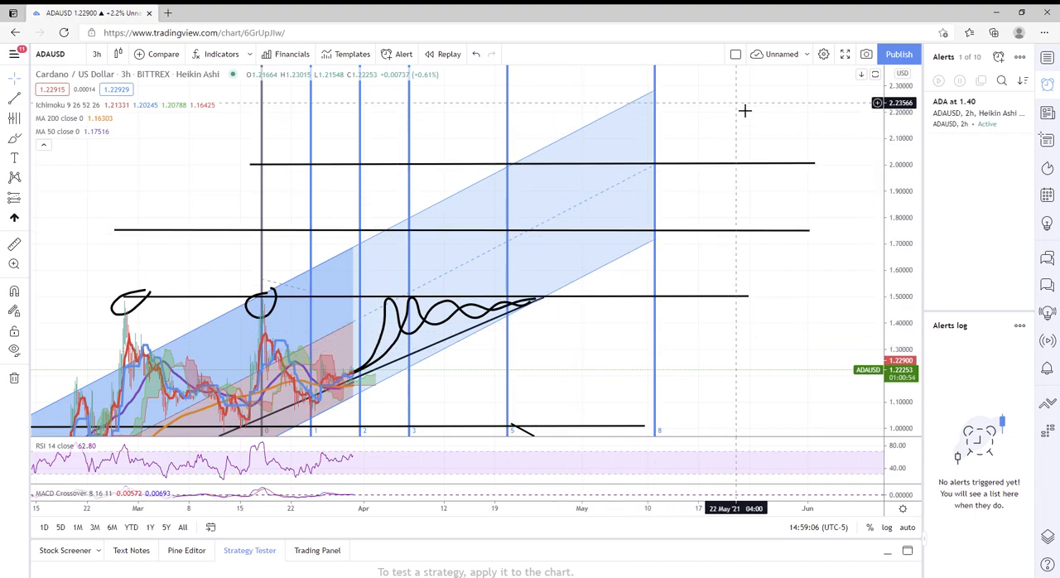
mouse_move(541, 140)
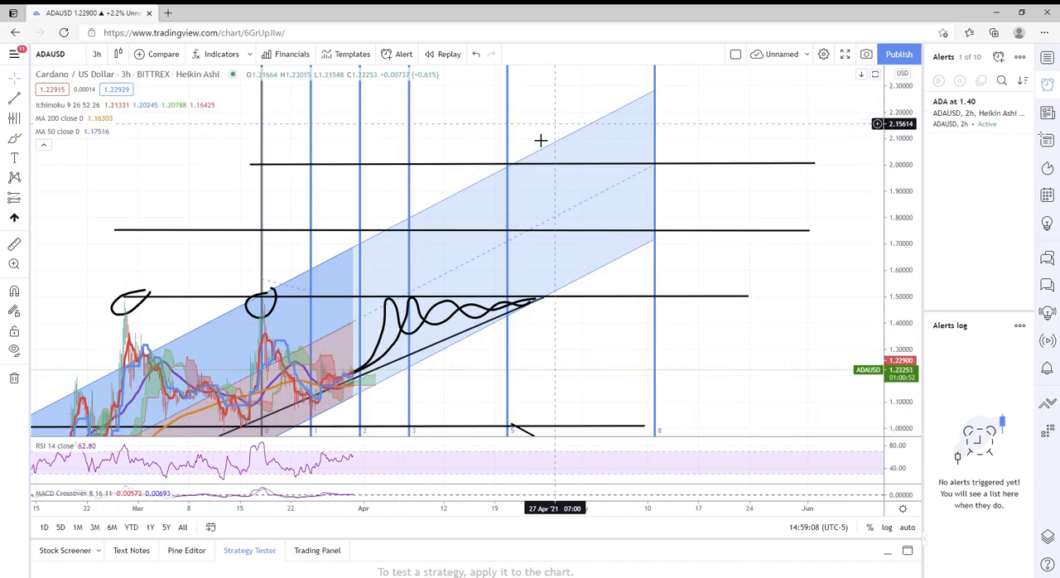
mouse_move(255, 313)
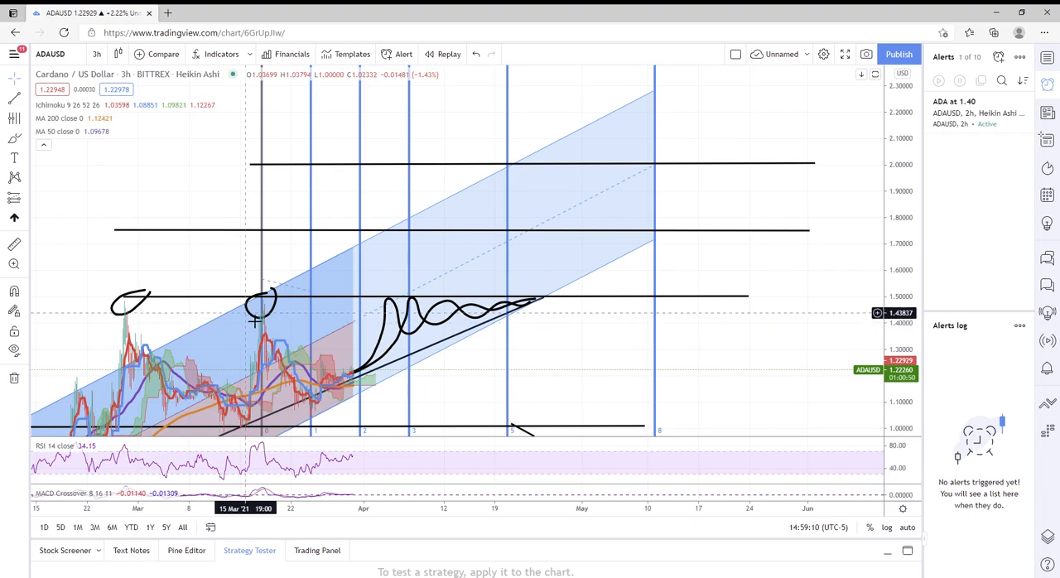
mouse_move(452, 343)
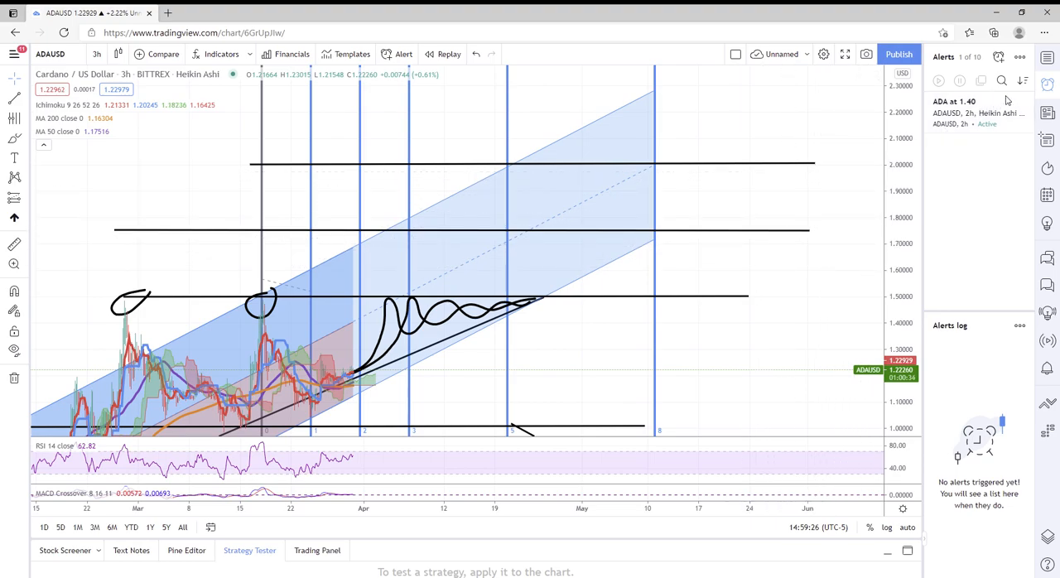
mouse_move(567, 203)
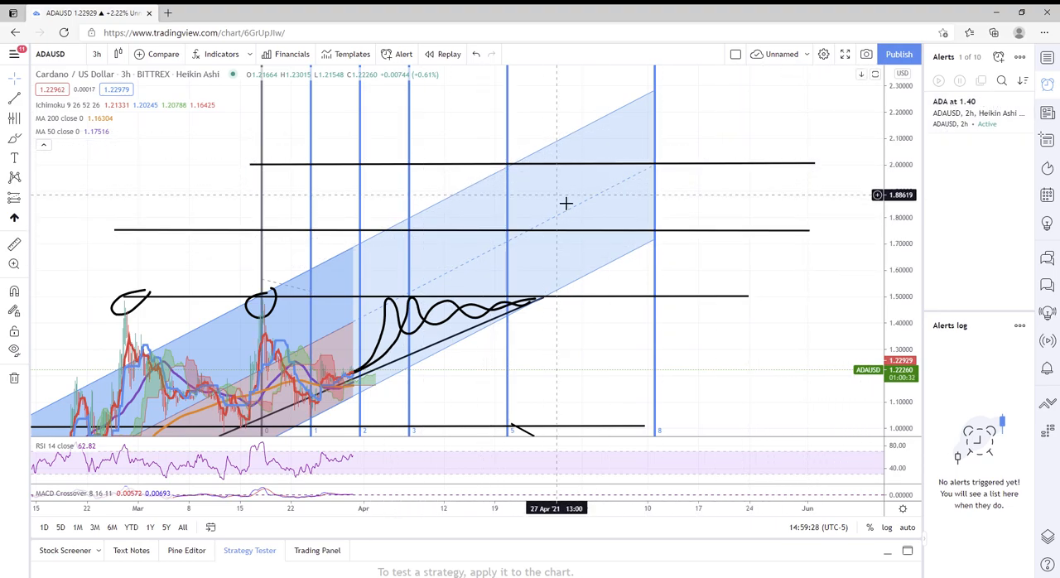